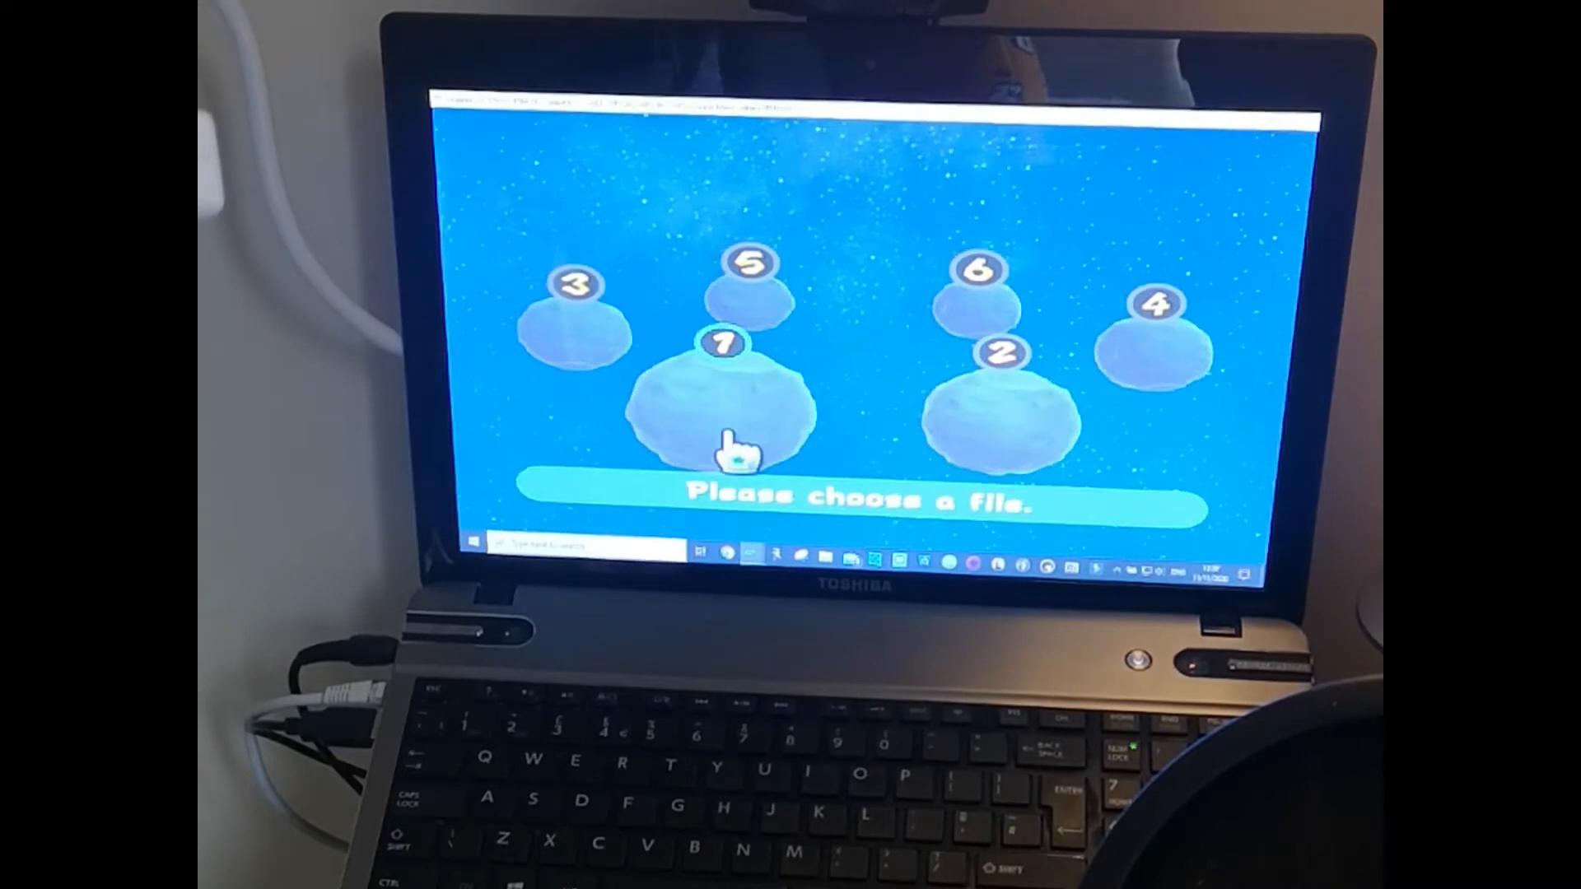
Select planet 1 and confirm Yes to create a new game file there
{"action": "left_click", "coordinate": [722, 404]}
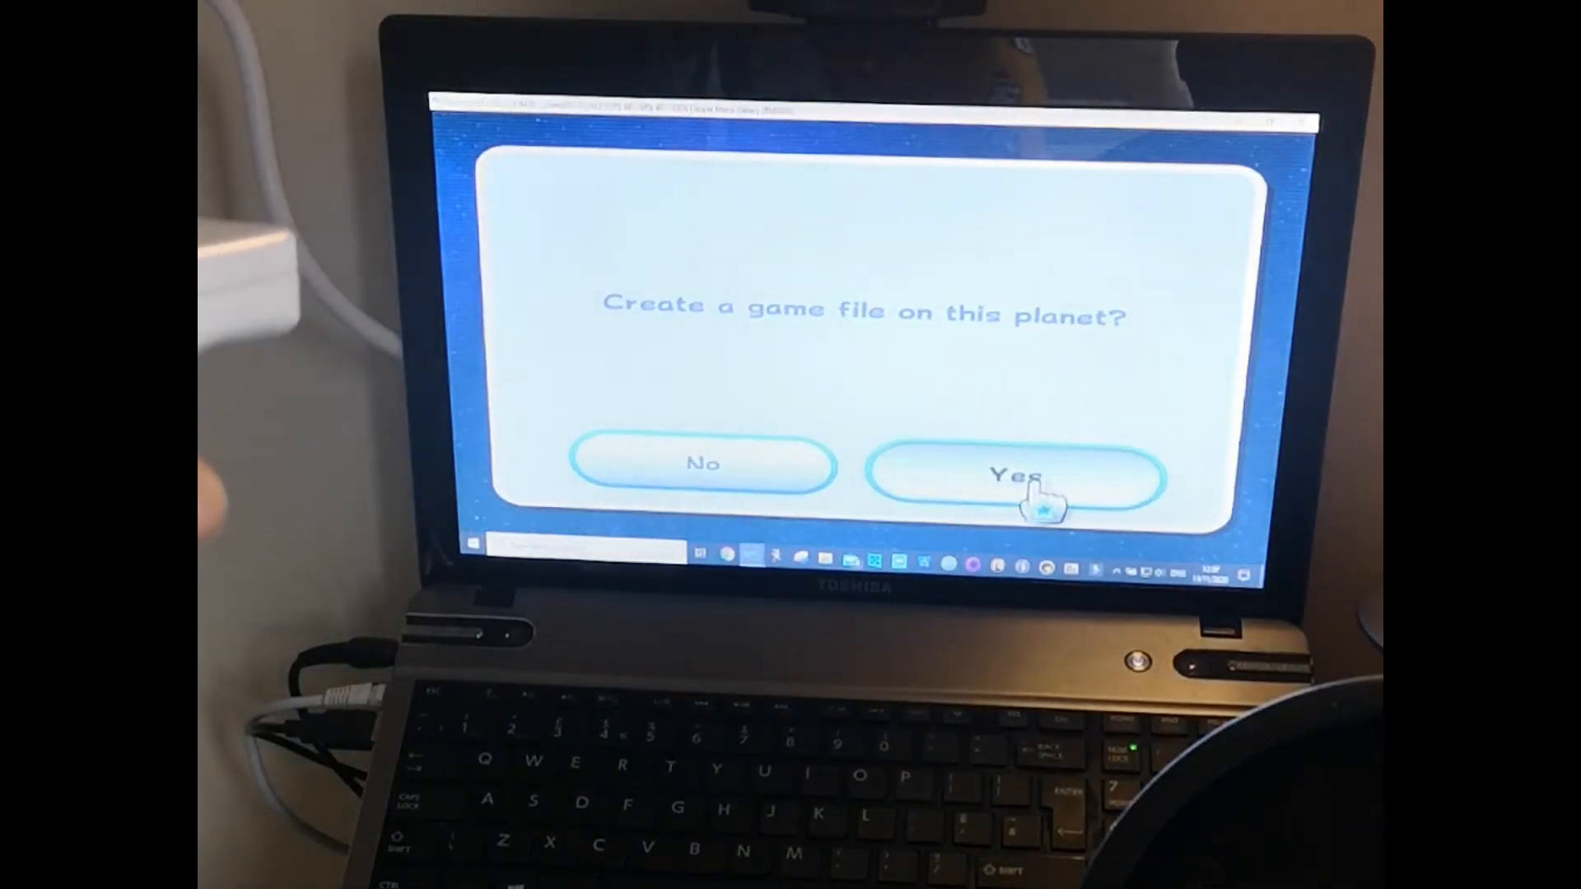
{"action": "left_click", "coordinate": [1017, 476]}
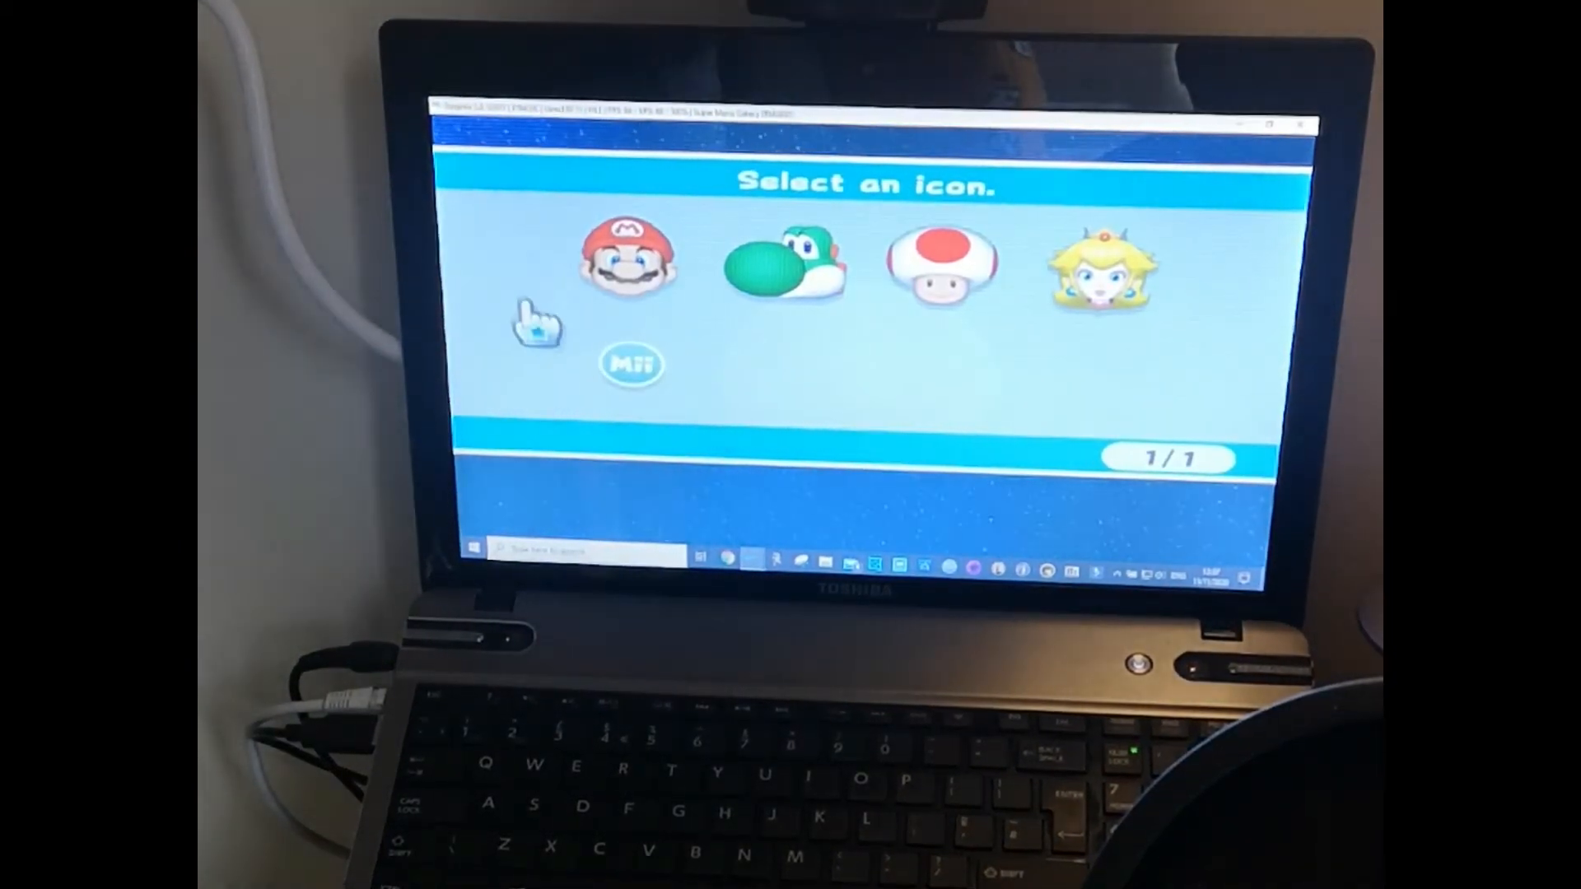
Choose the Mario icon, confirm Yes, and start with Play This File
{"action": "left_click", "coordinate": [626, 257]}
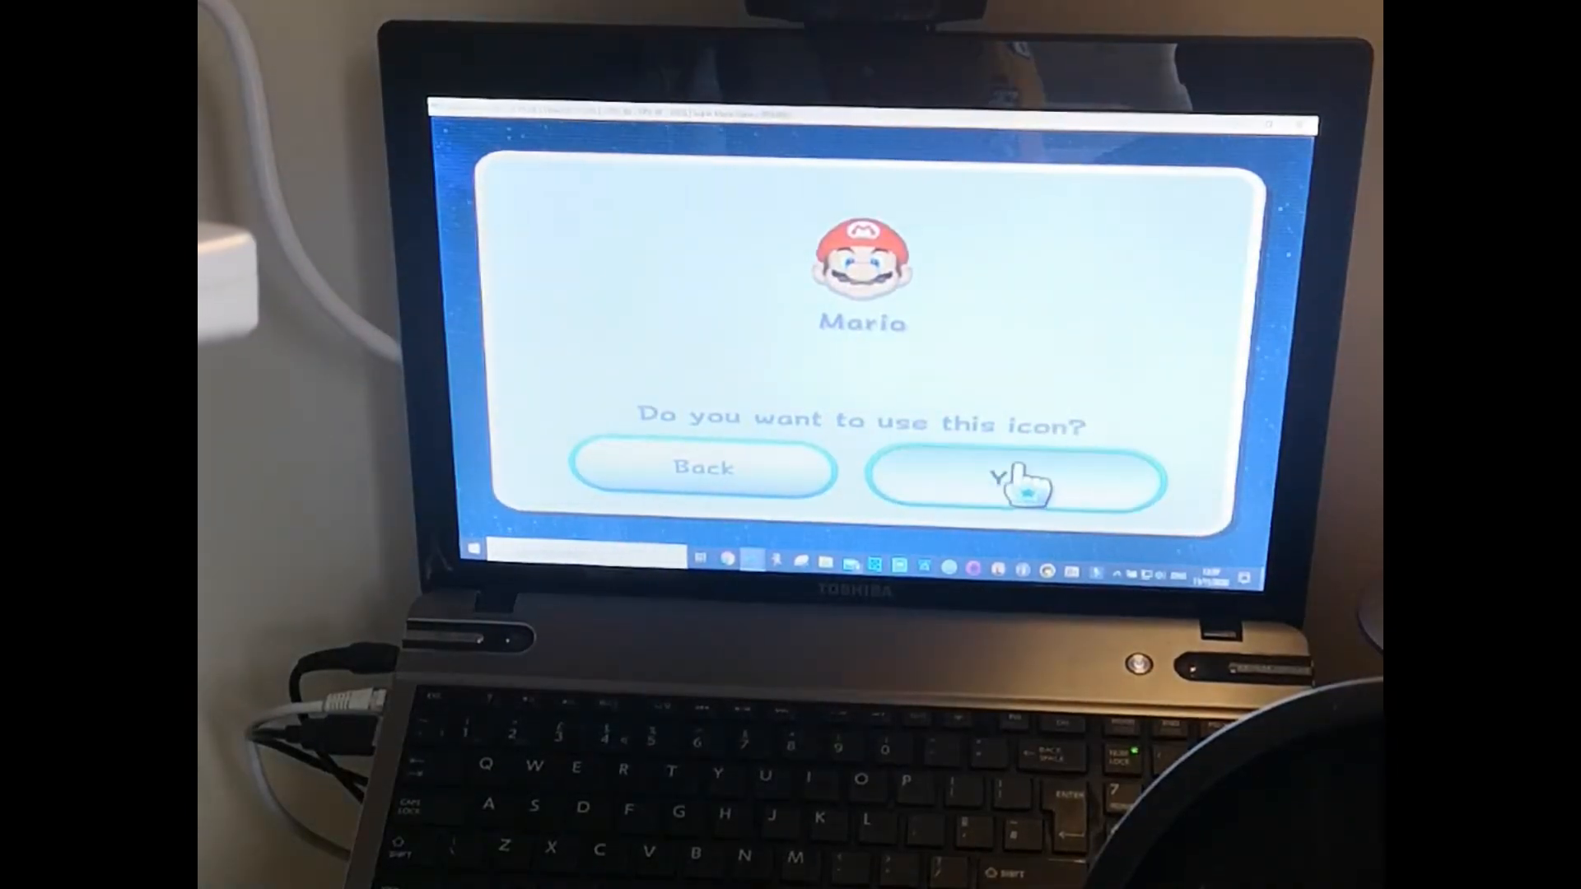
{"action": "left_click", "coordinate": [1016, 483]}
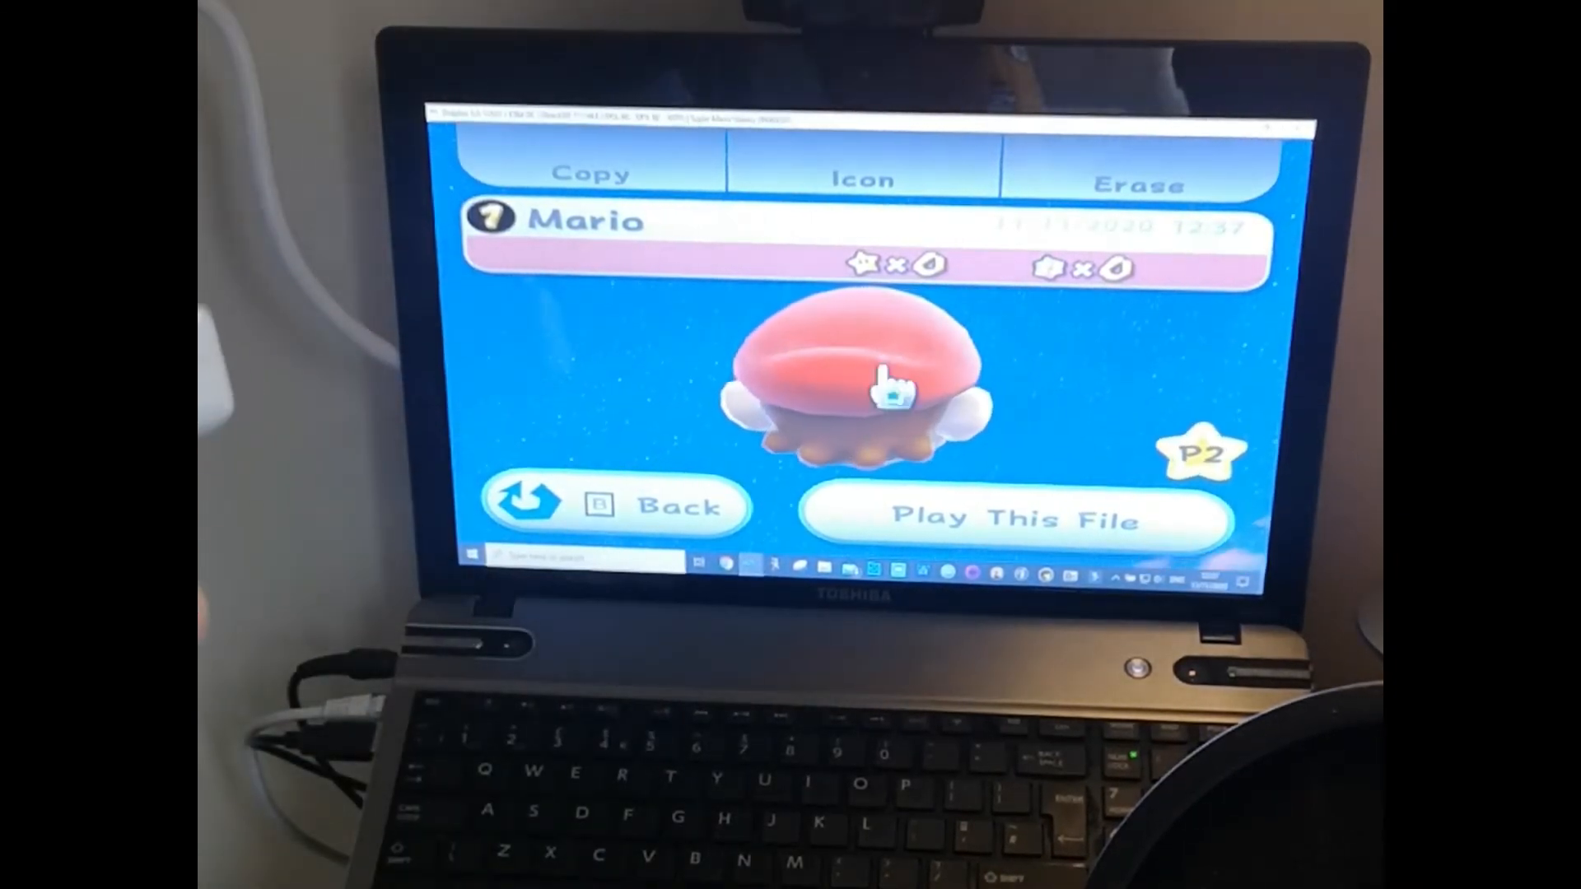
{"action": "left_click", "coordinate": [1021, 519]}
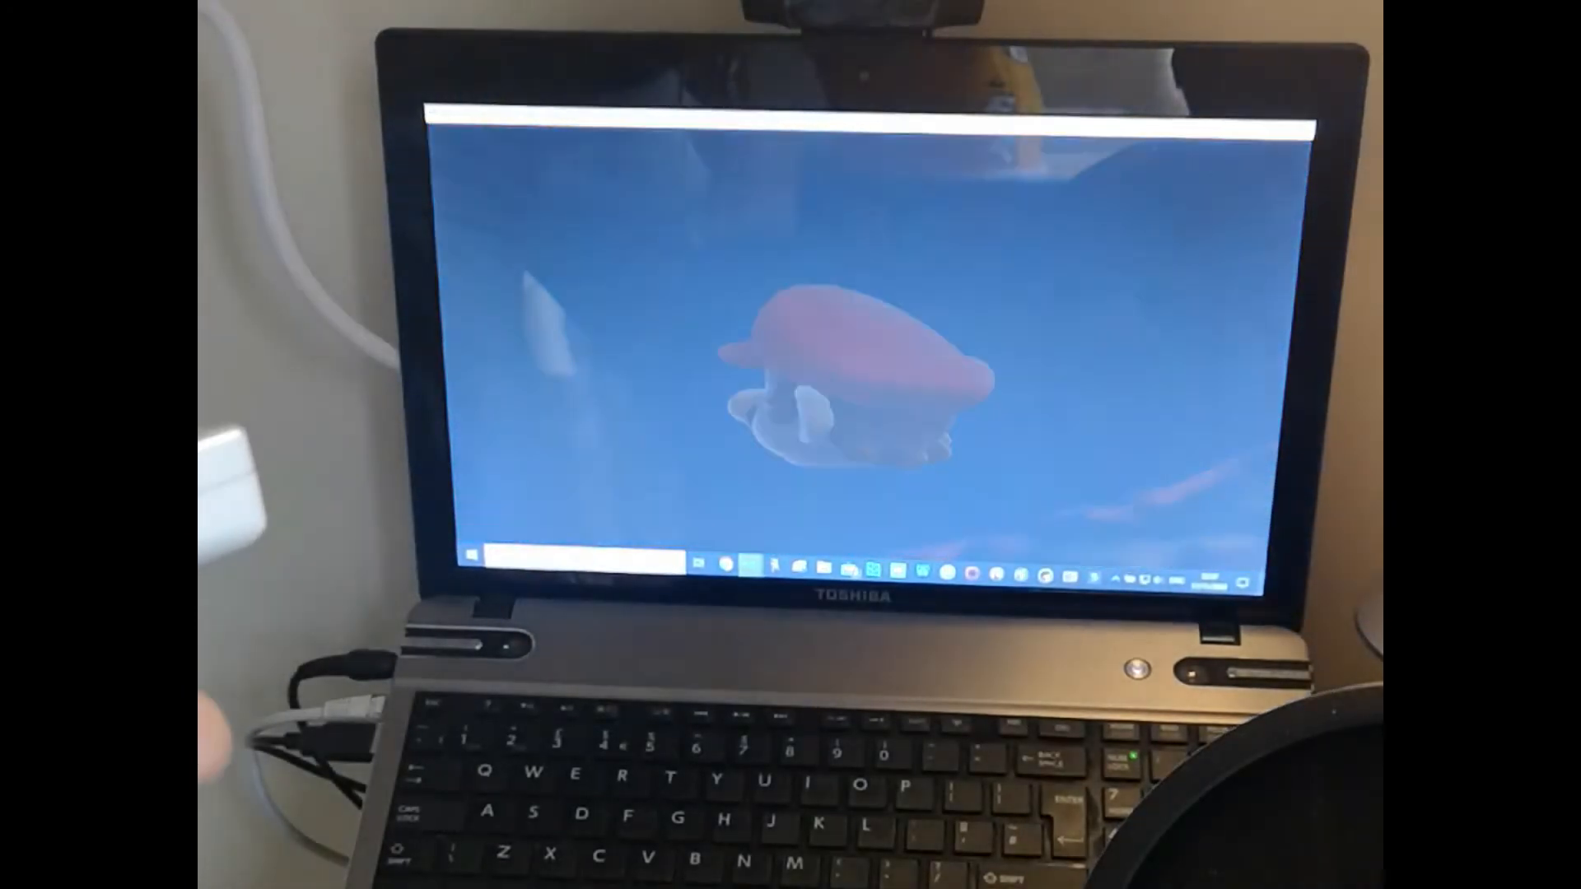